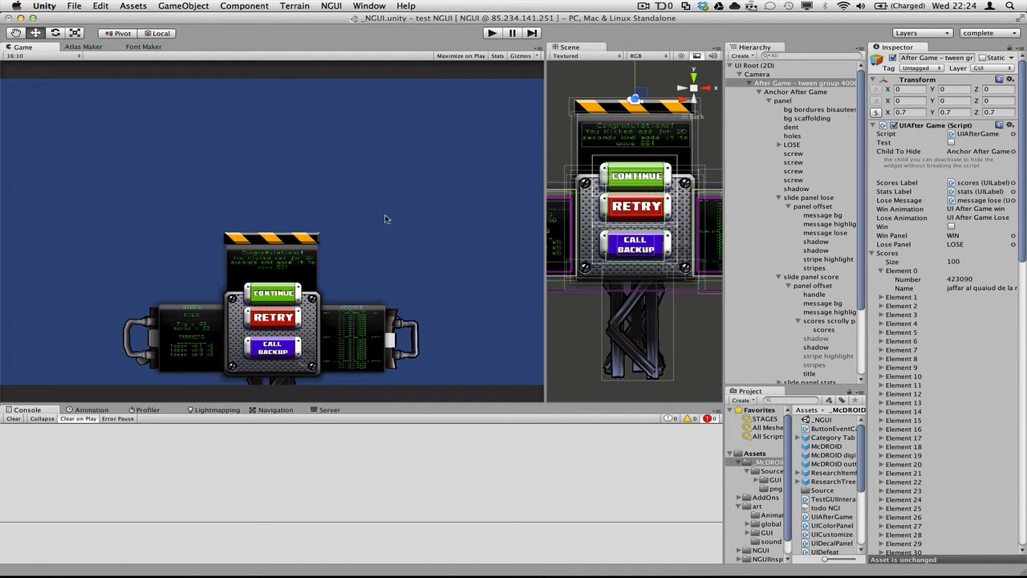
mouse_move(158, 296)
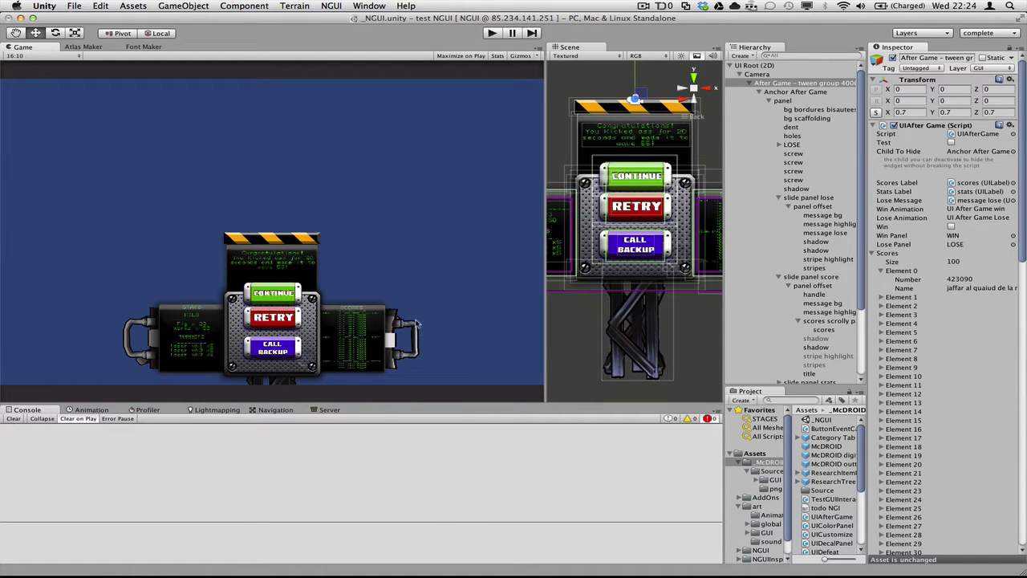
mouse_move(138, 316)
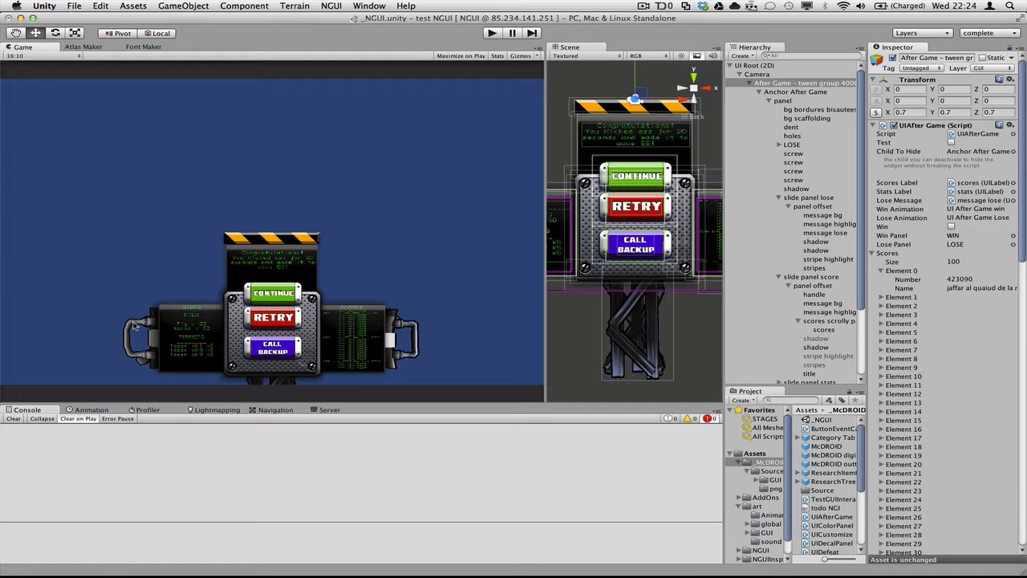
mouse_move(347, 368)
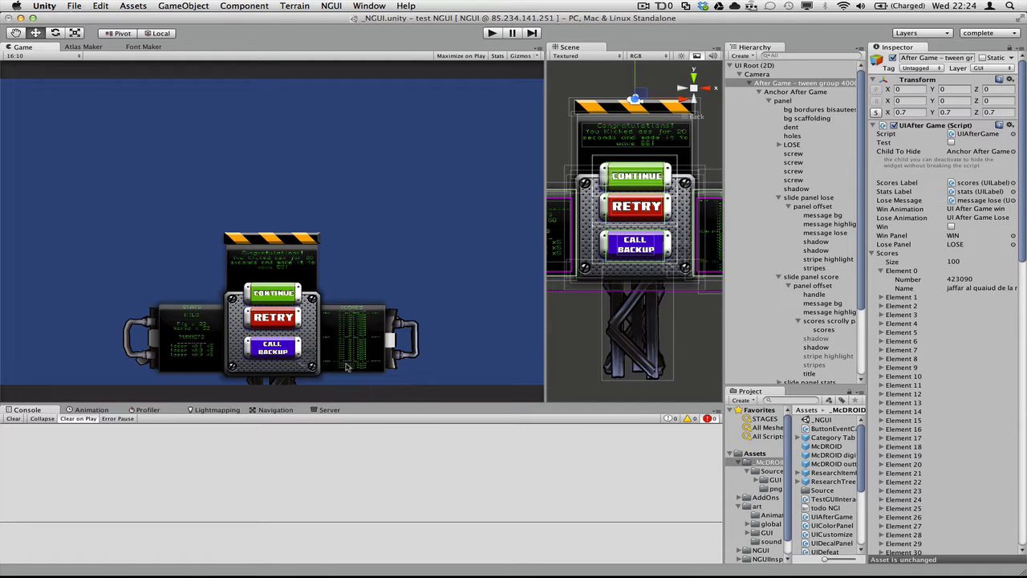
mouse_move(270, 382)
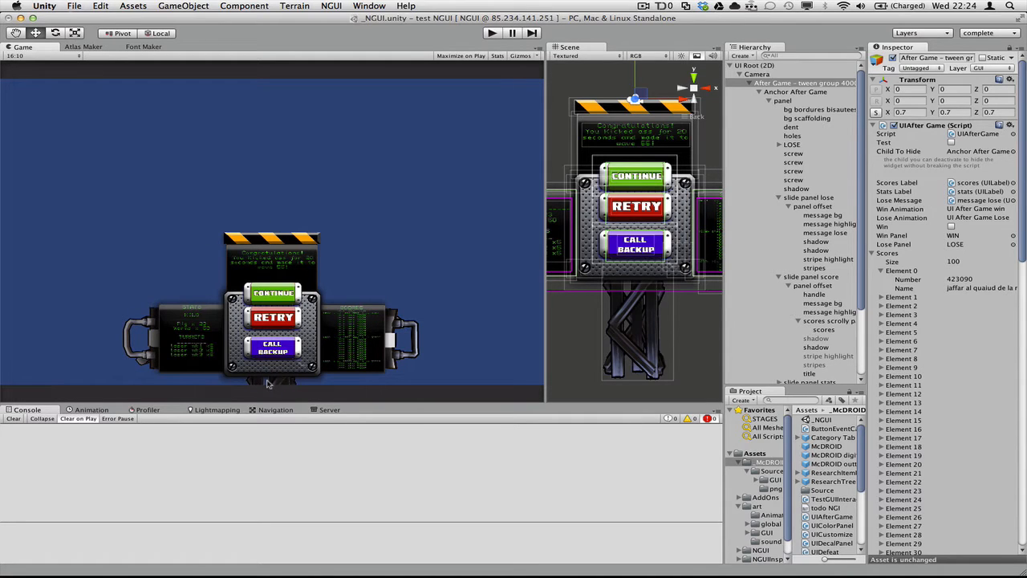
mouse_move(361, 379)
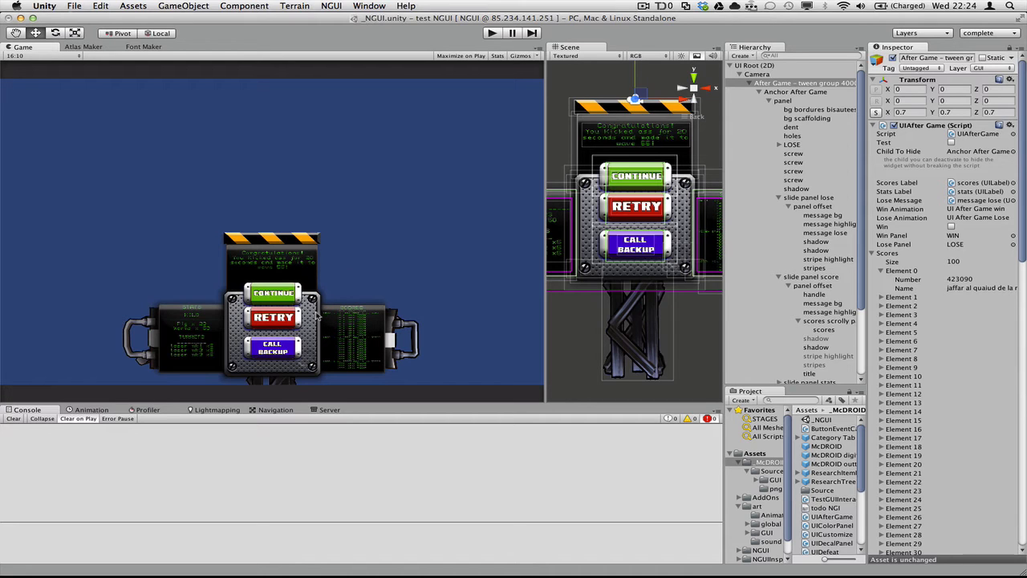
mouse_move(354, 251)
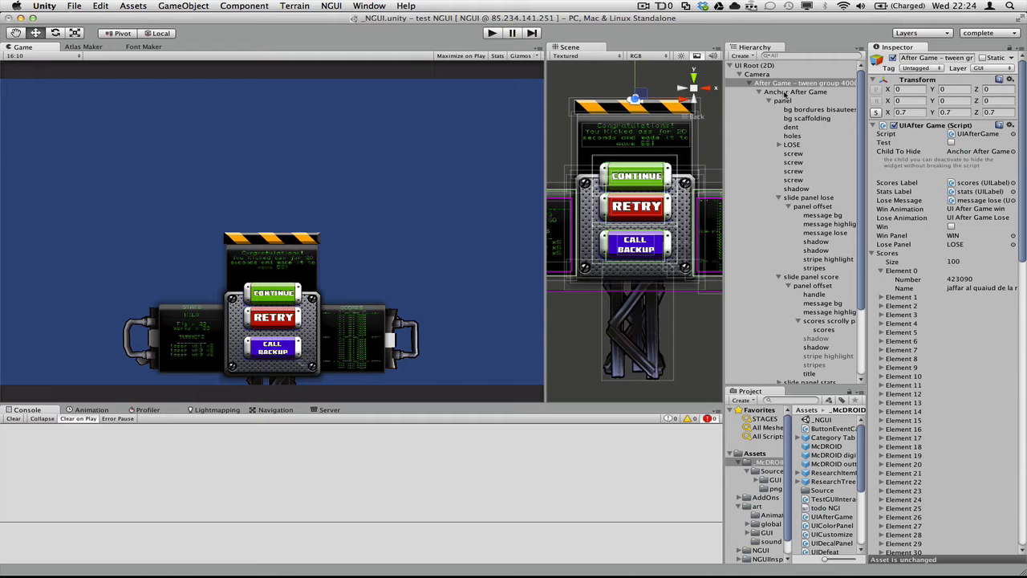
Toggle Test and Win on UIAfterGame so the lose panel replays with Retry and Call Backup.
click(488, 32)
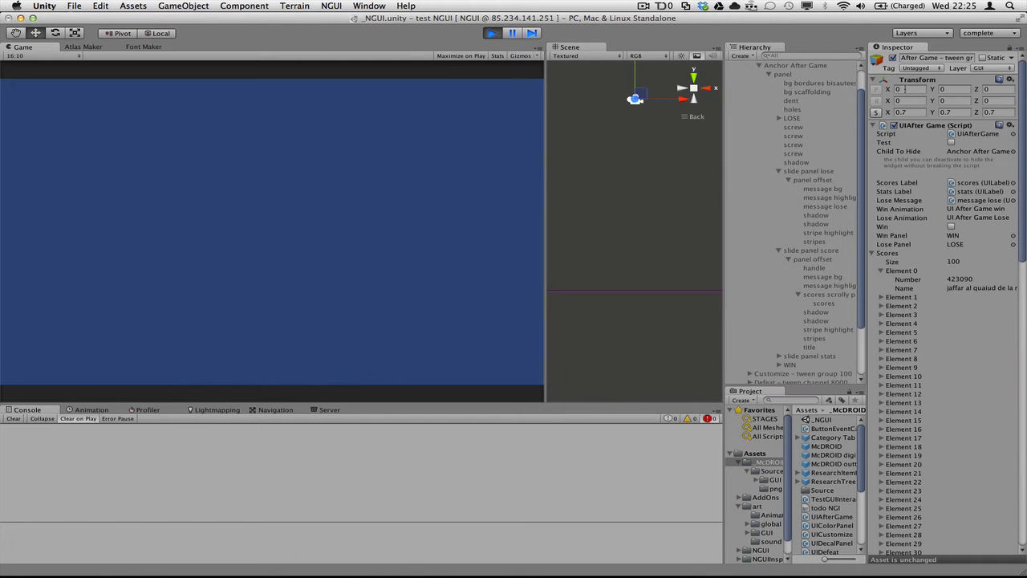
click(951, 141)
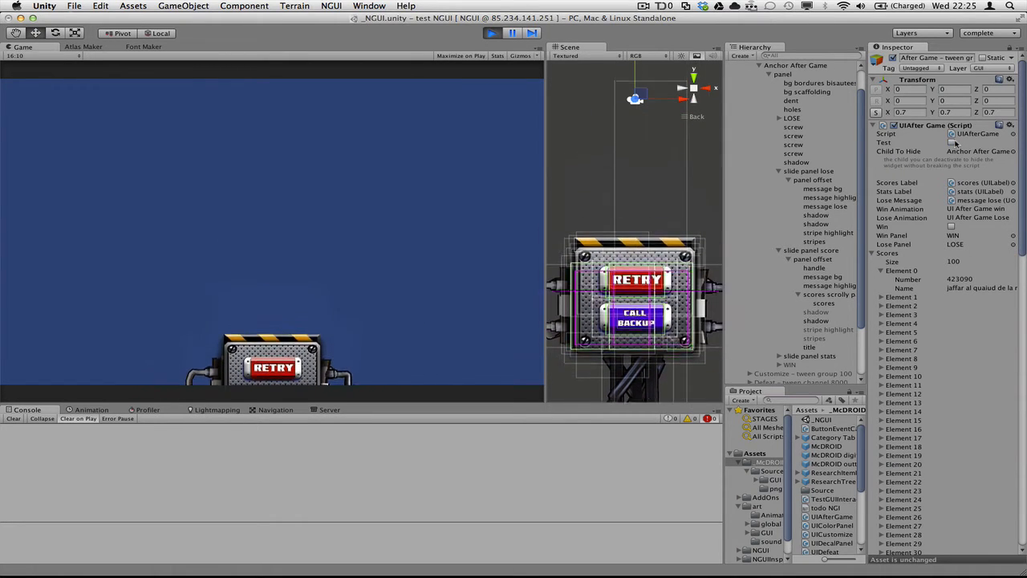
click(929, 143)
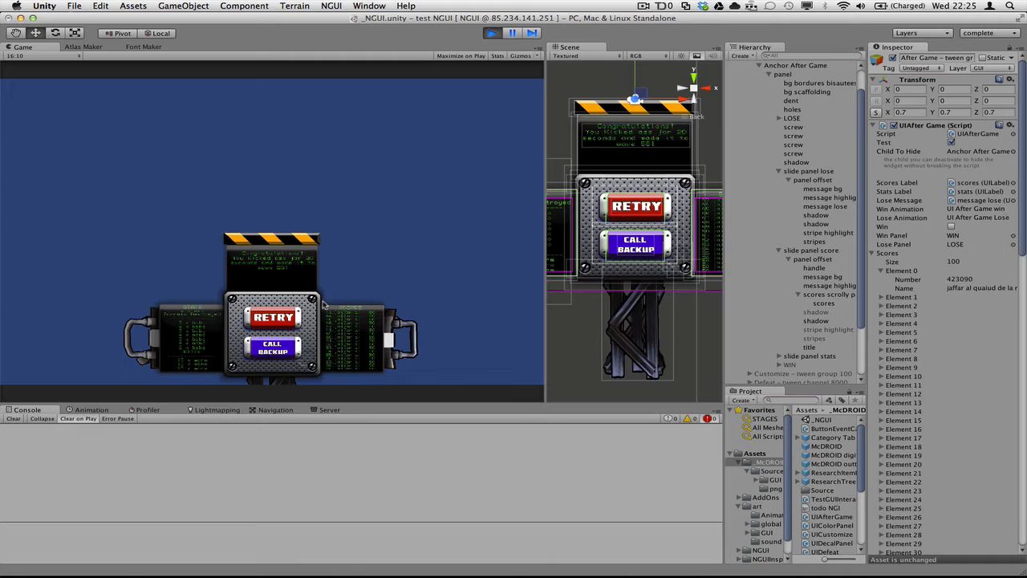
mouse_move(336, 301)
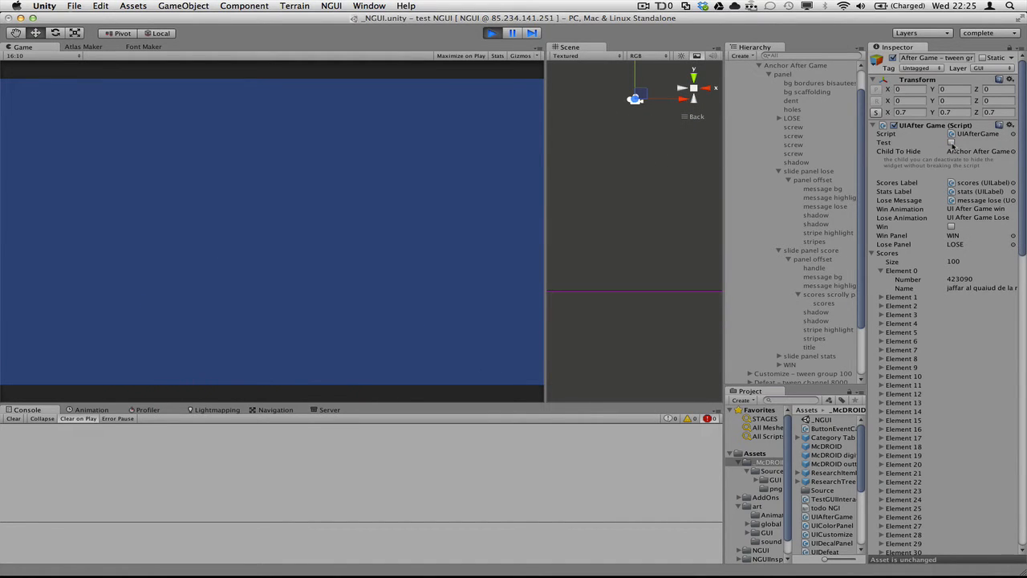
click(947, 141)
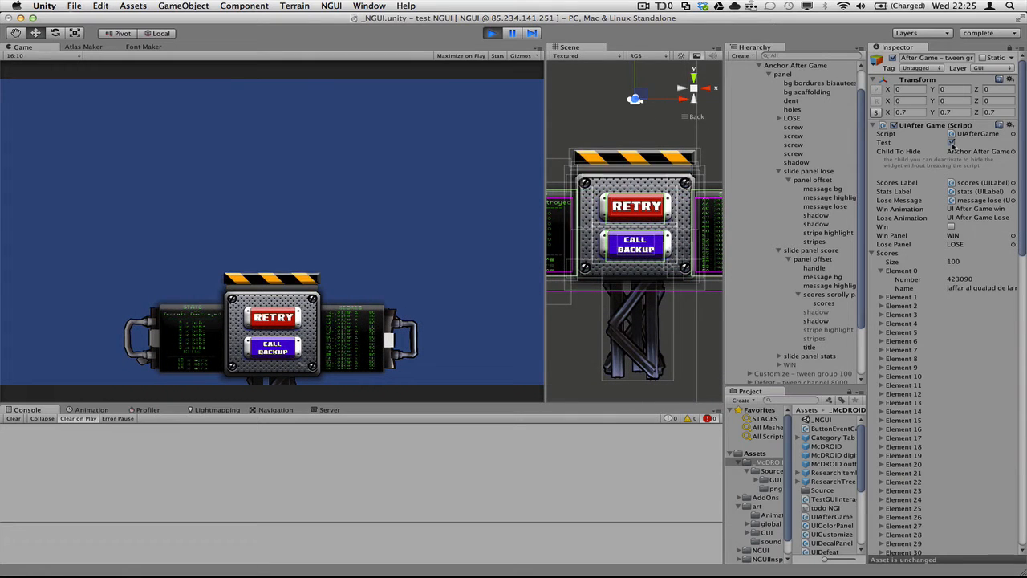
Enlarge the Game view to read the lose panel's congratulations message and stats.
click(950, 141)
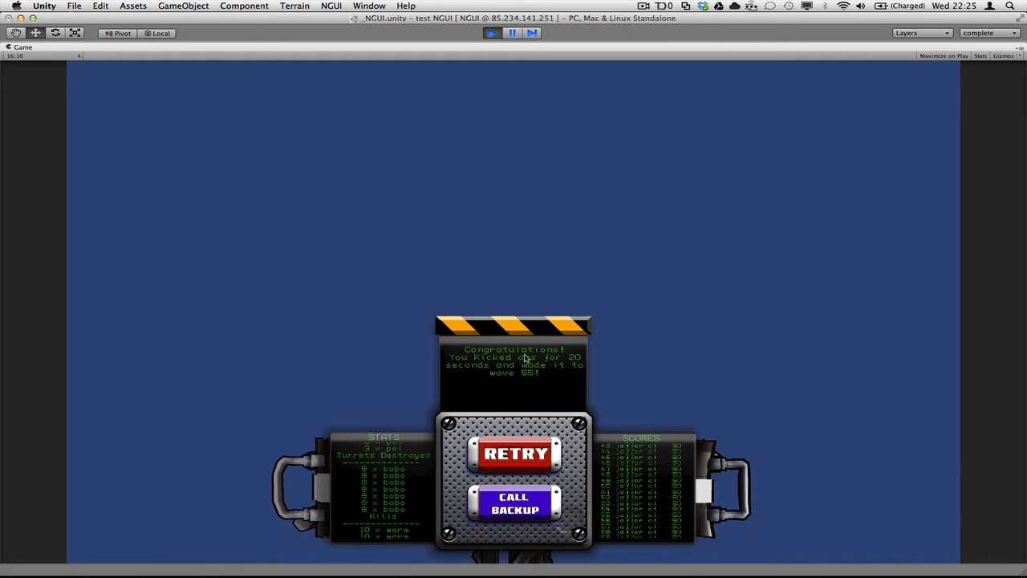
mouse_move(485, 379)
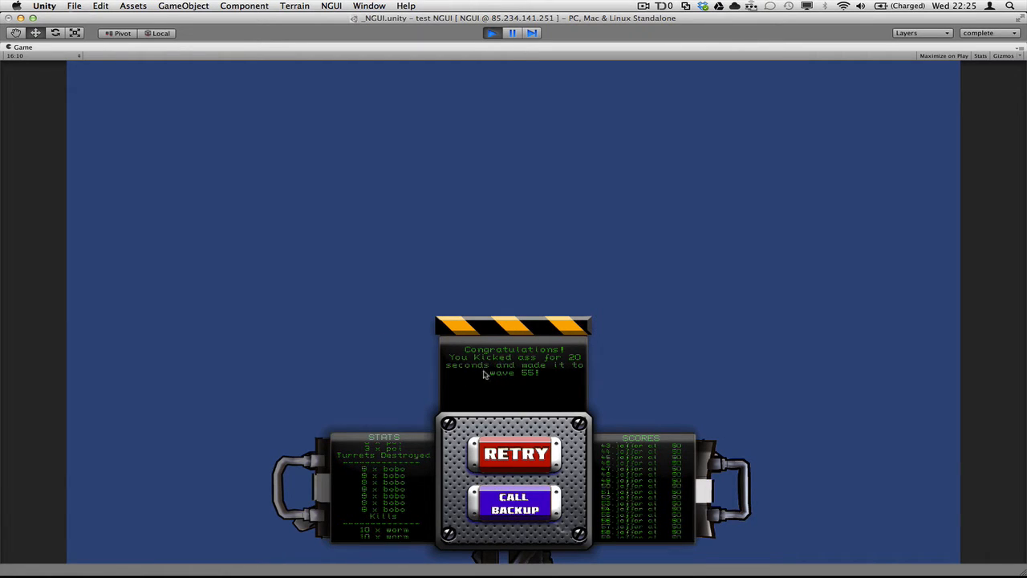
mouse_move(462, 398)
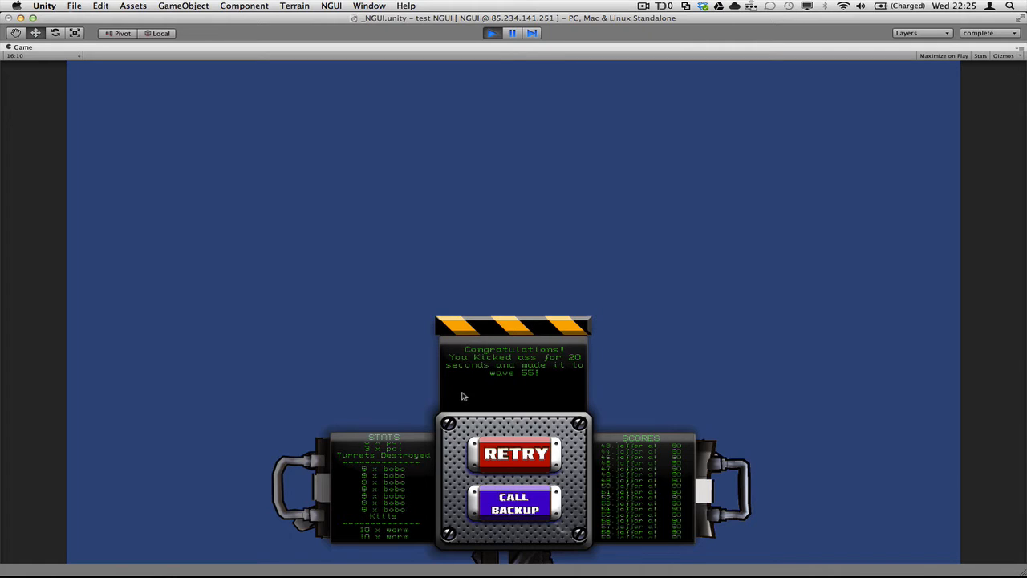
mouse_move(290, 488)
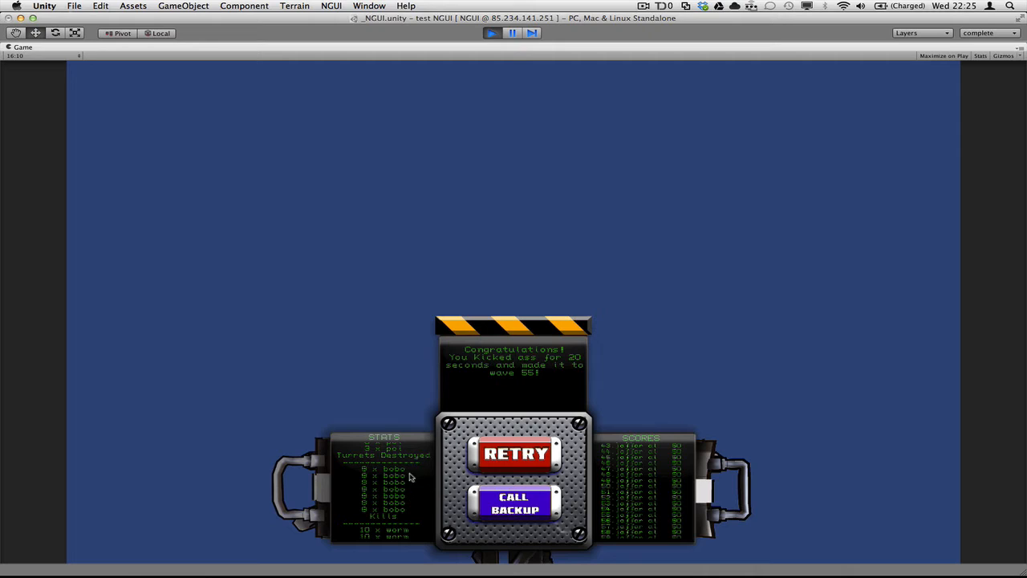
mouse_move(141, 489)
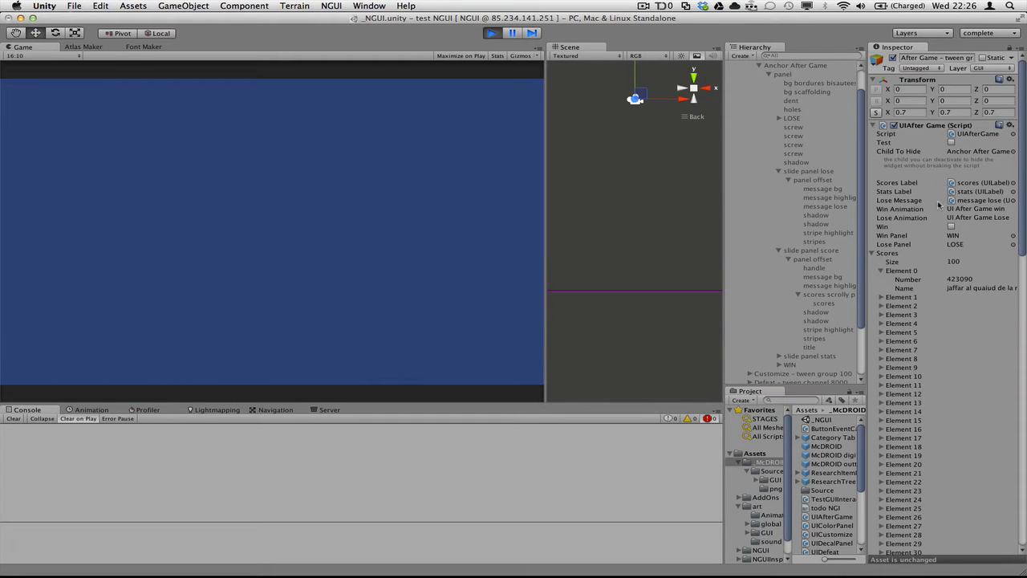
Show the win panel with Continue via Test, then select slide panel lose in the Hierarchy.
click(948, 227)
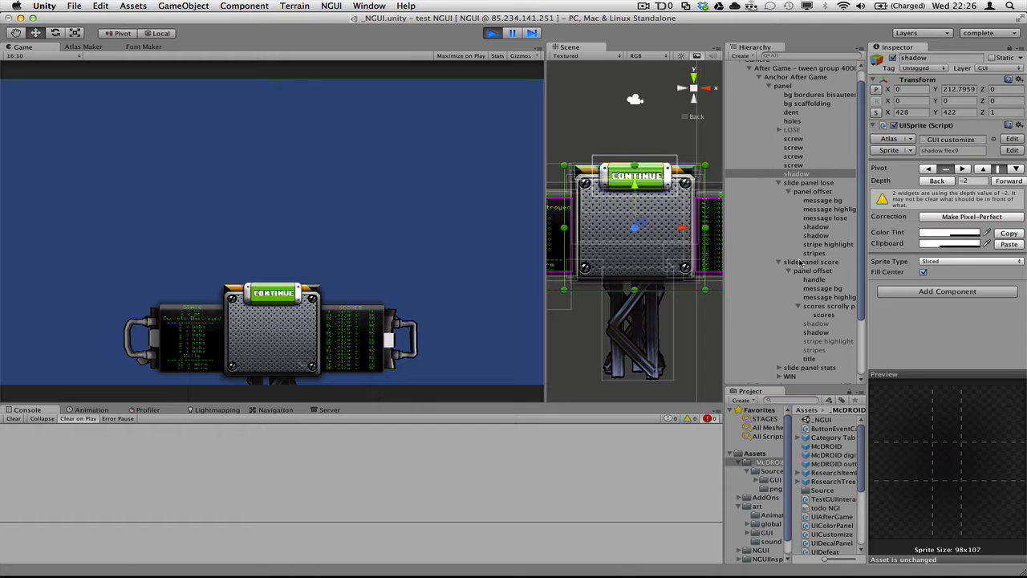
click(809, 175)
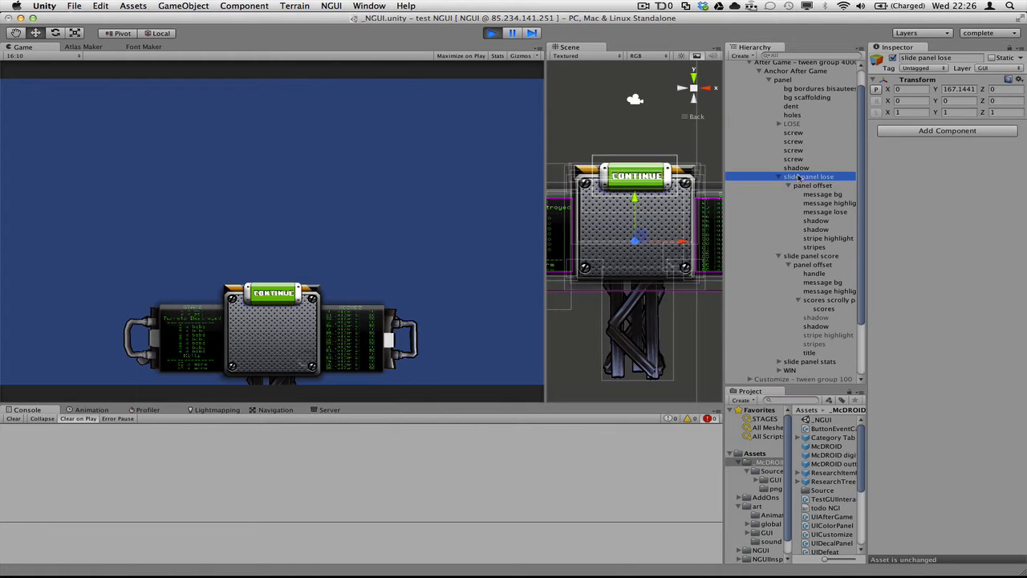
Select the message highlight sprite to view its settings in the Inspector.
click(813, 186)
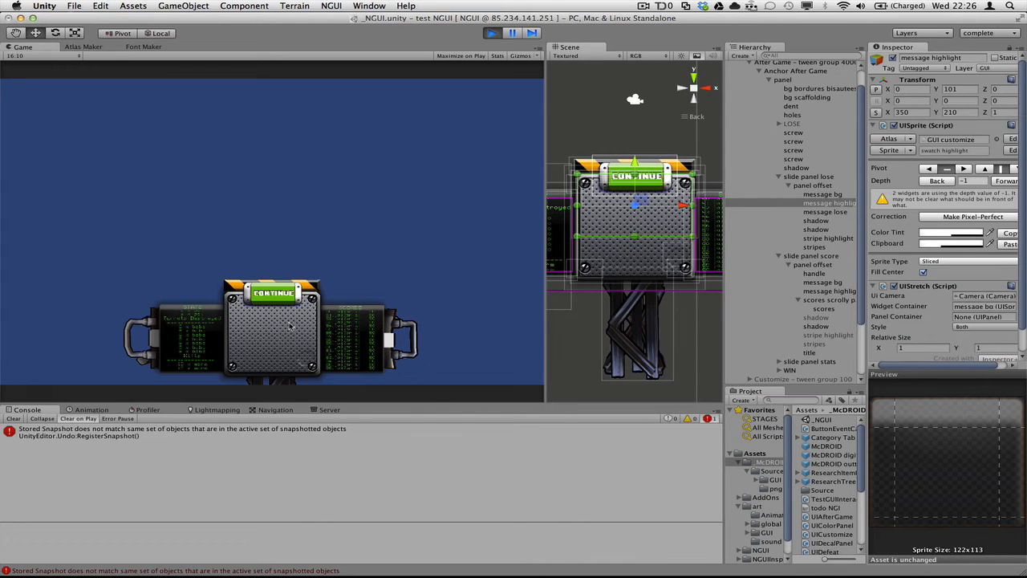
mouse_move(261, 344)
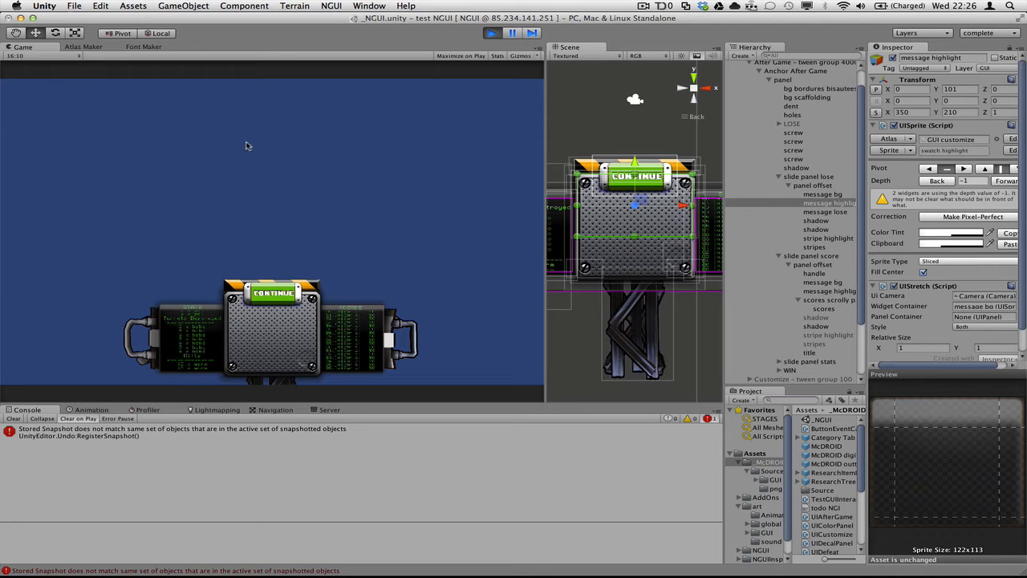
mouse_move(279, 340)
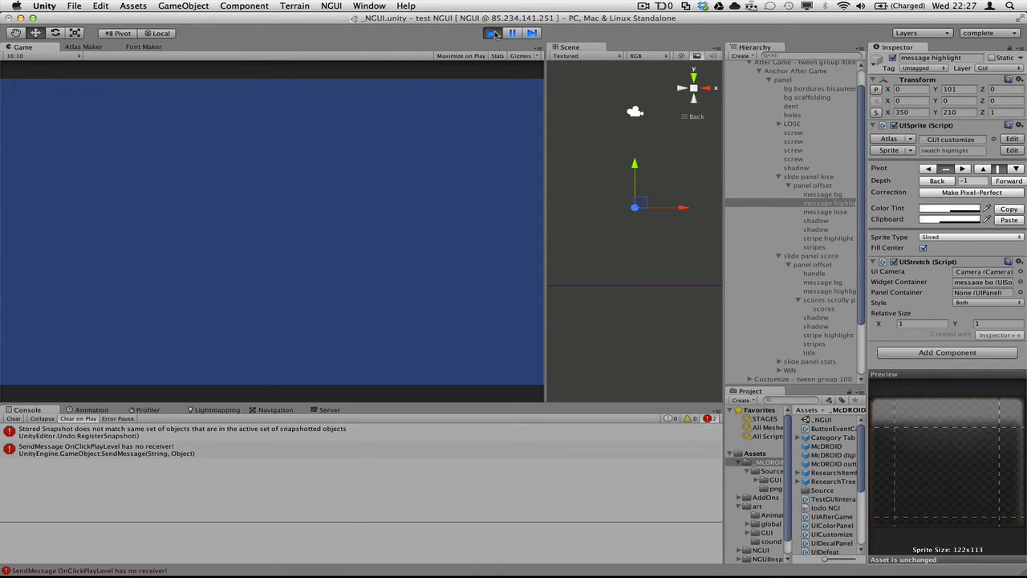
Replay the panel's fold-out showing Continue, Retry and Call Backup together.
click(488, 32)
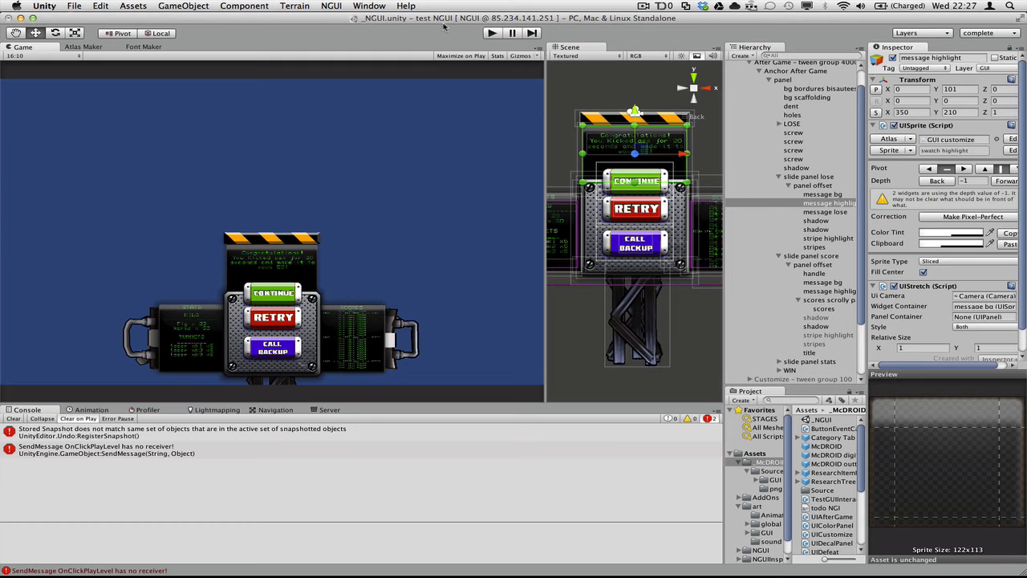
mouse_move(847, 137)
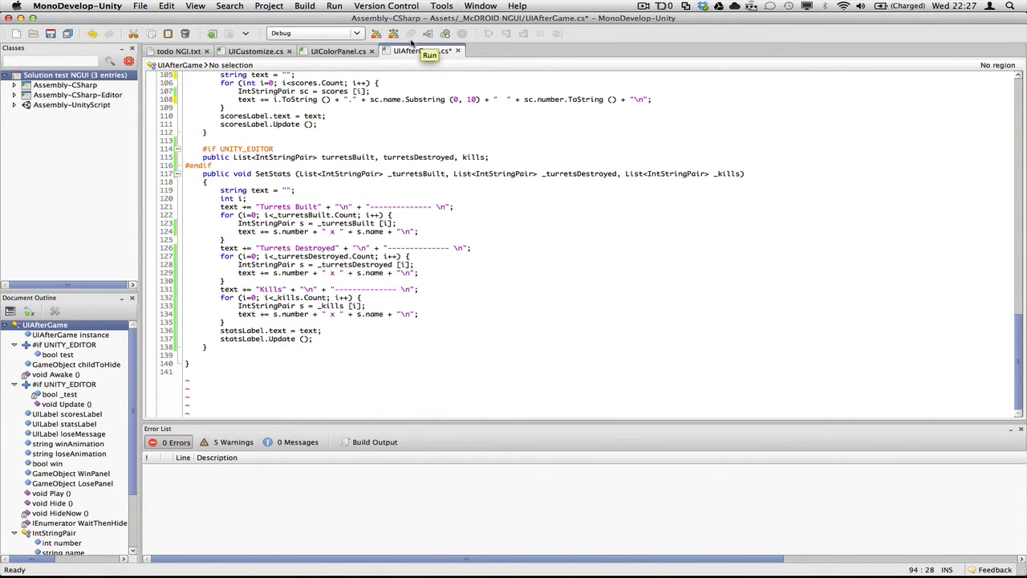
mouse_move(402, 120)
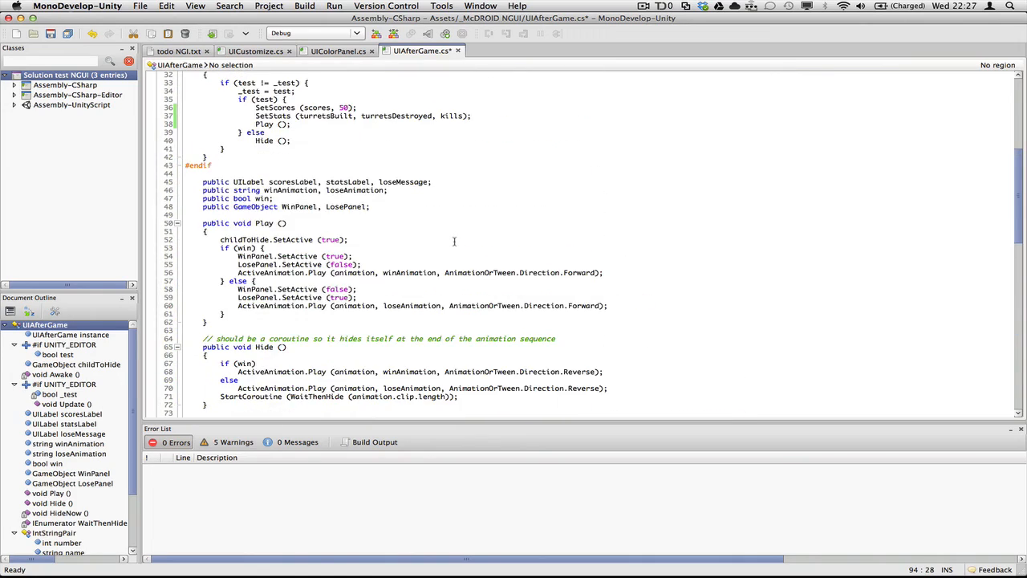
Scroll through UIAfterGame.cs past Play and Hide to the SetScores and SetStats code.
scroll(down, 3)
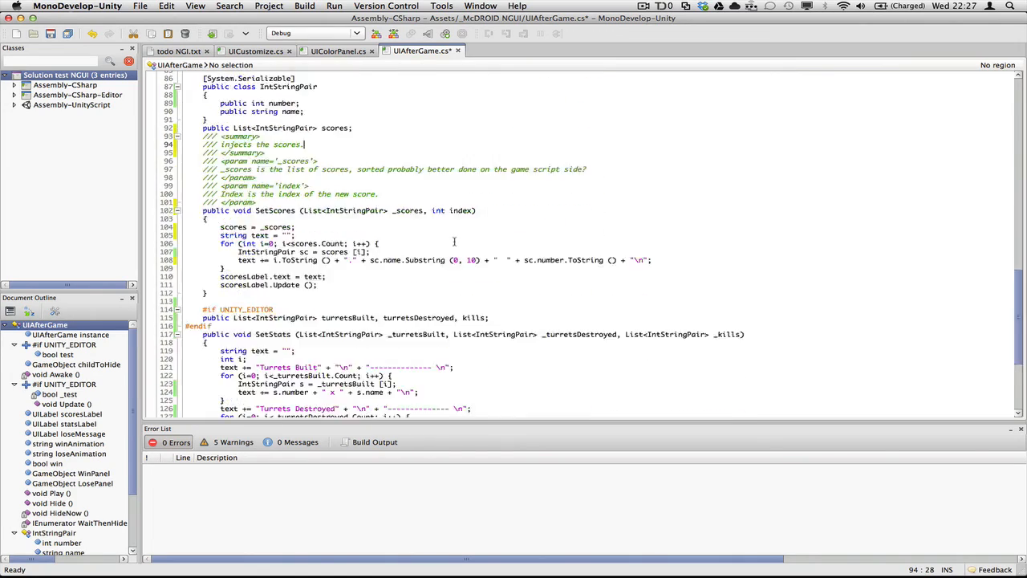
scroll(down, 3)
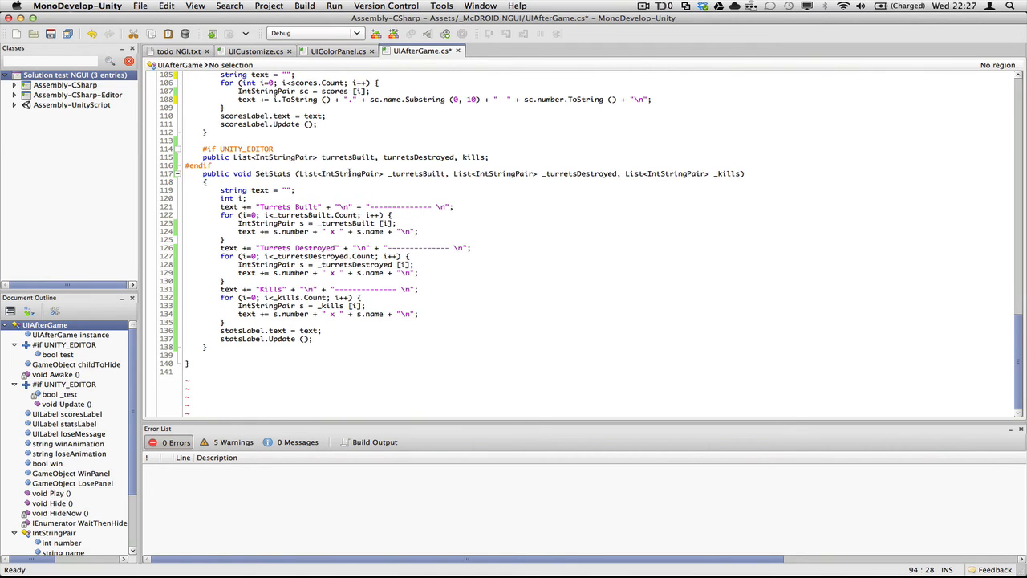
mouse_move(308, 201)
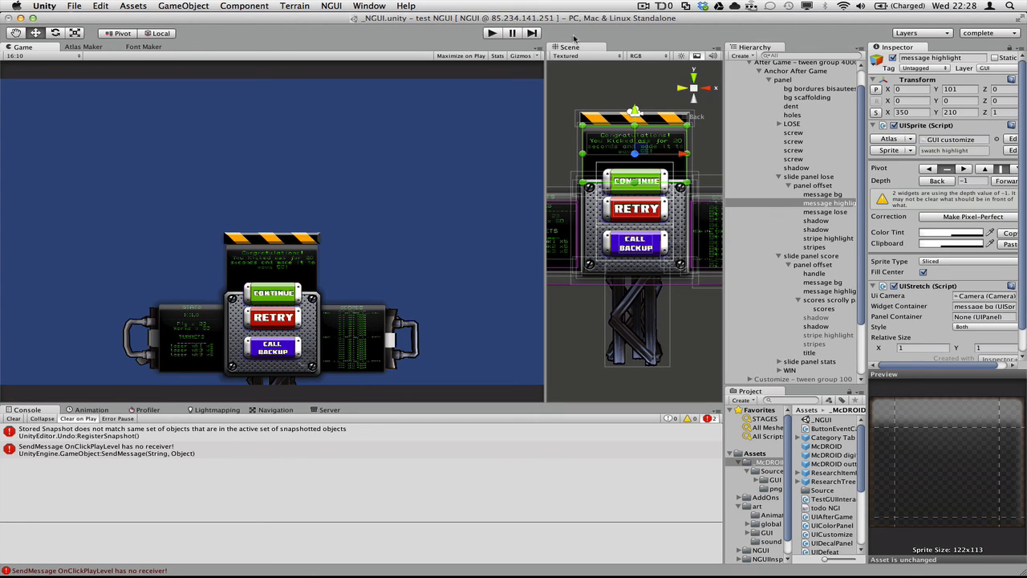
mouse_move(604, 16)
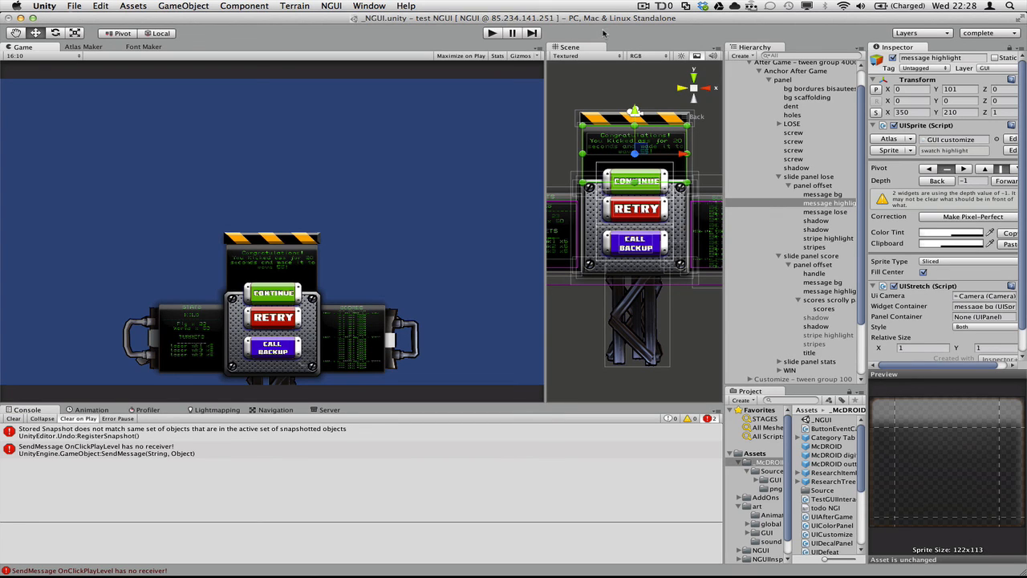